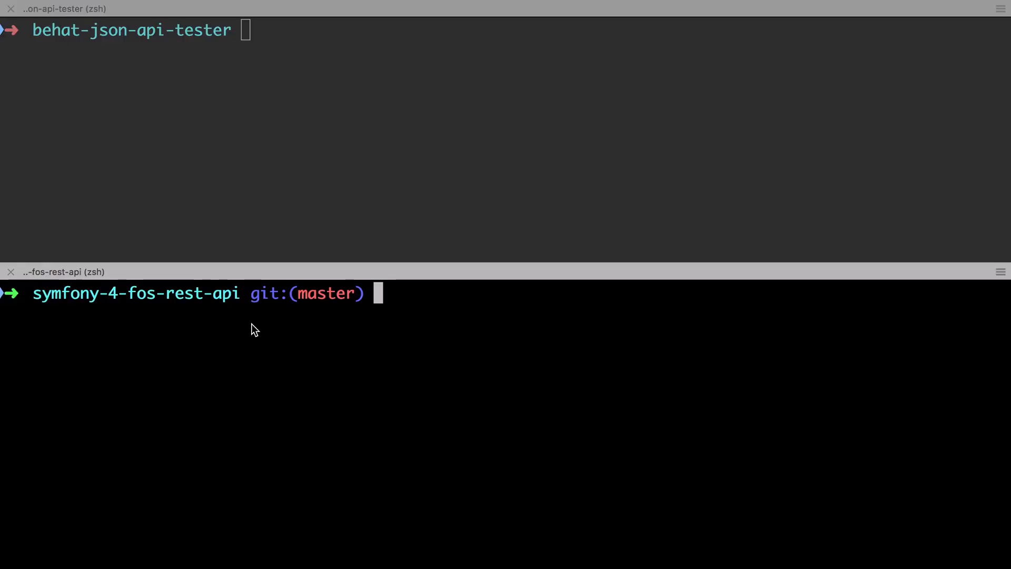
Step: Tail var/log/dev.log and run the tagged features/album.feature Behat test in the other pane
{"action": "type", "text": "tail -f"}
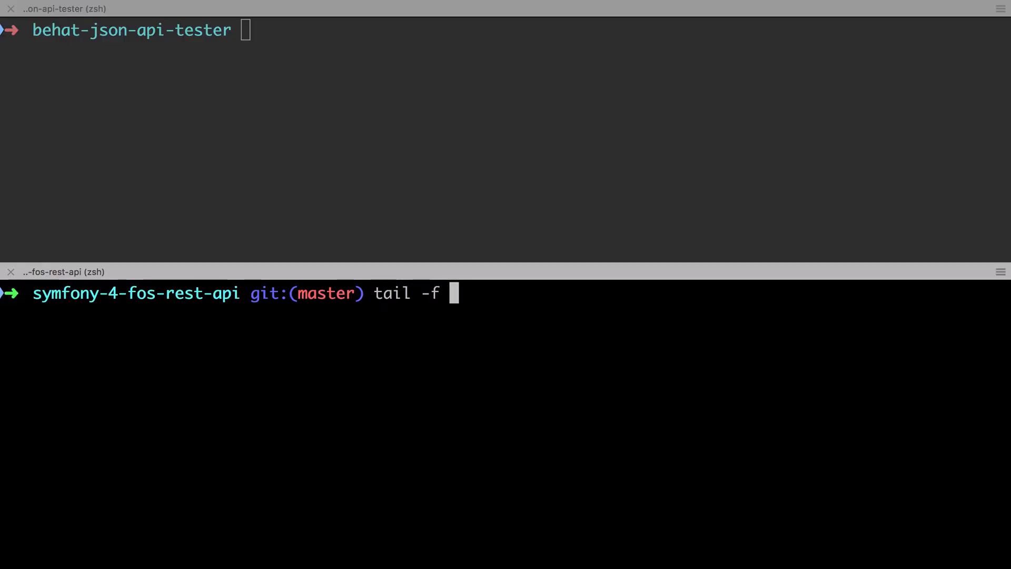
{"action": "type", "text": "var/log/dev.log"}
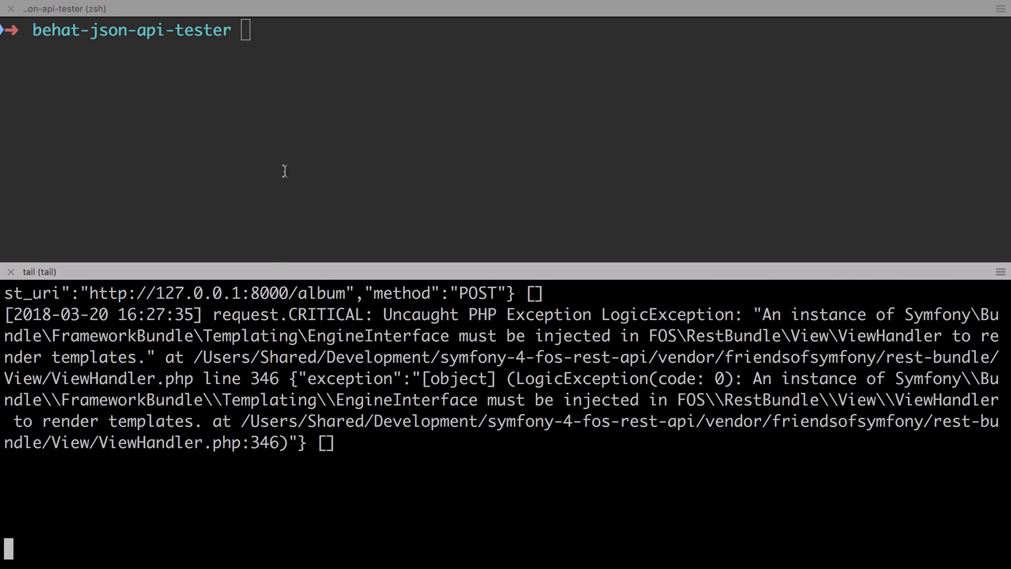
{"action": "type", "text": "vendor/bin/behat features/album.feature --tags=t"}
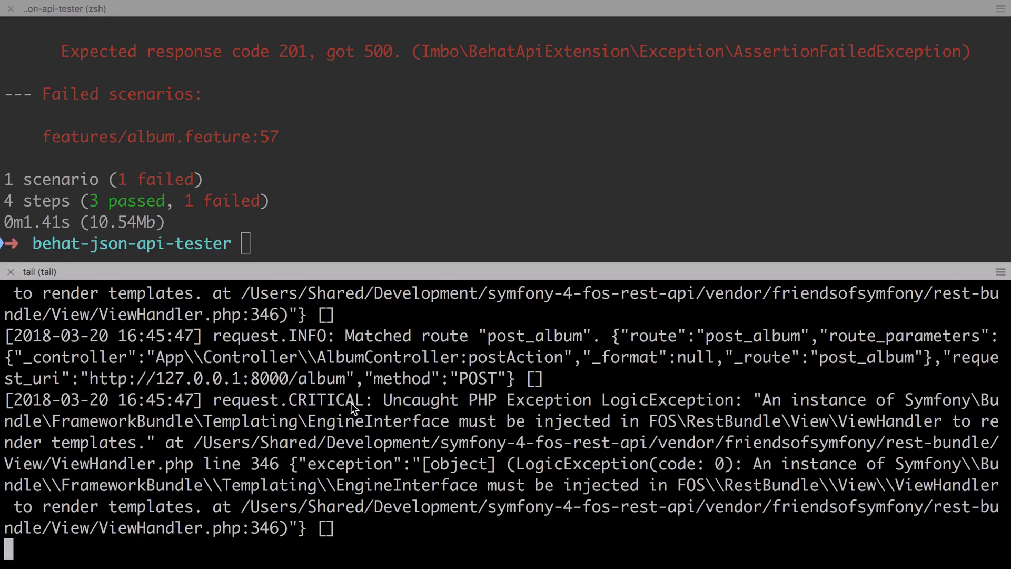
{"action": "left_click_drag", "start_coordinate": [354, 399], "coordinate": [606, 443]}
{"action": "type", "text": "127."}
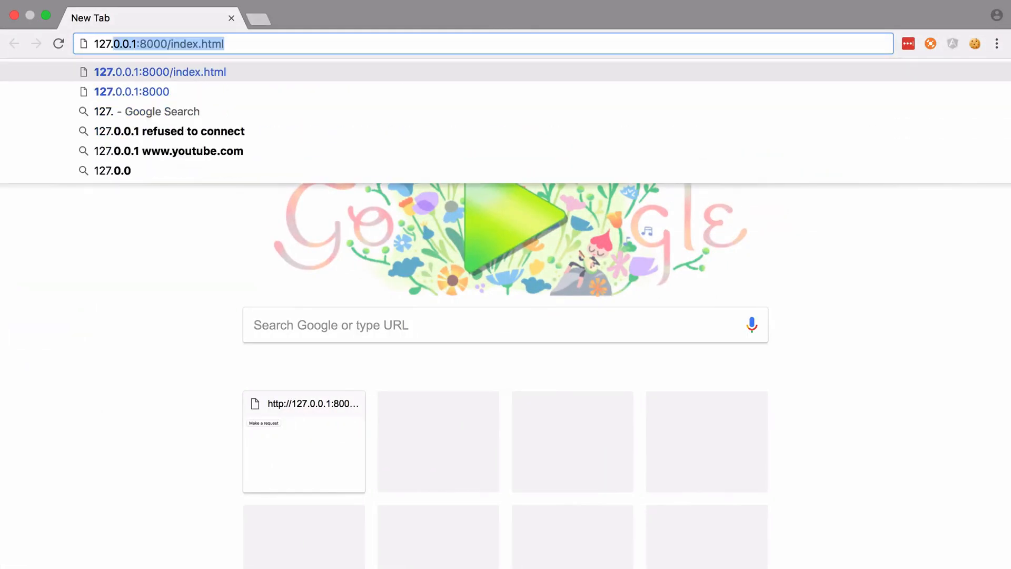
Step: Load the profiler and open the failed 500 POST /album profile's exception details
{"action": "key", "text": "Backspace"}
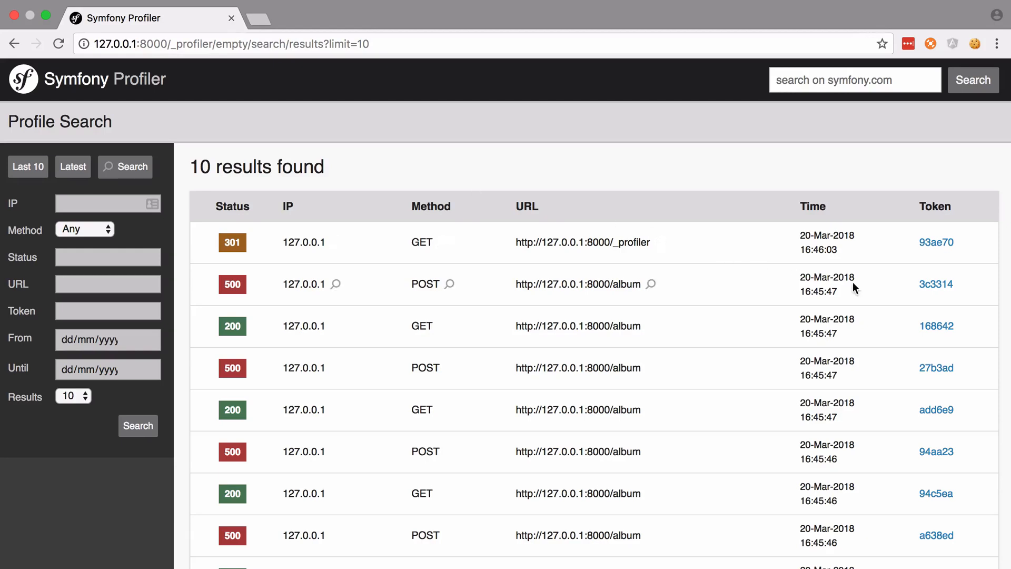
{"action": "left_click", "coordinate": [936, 284]}
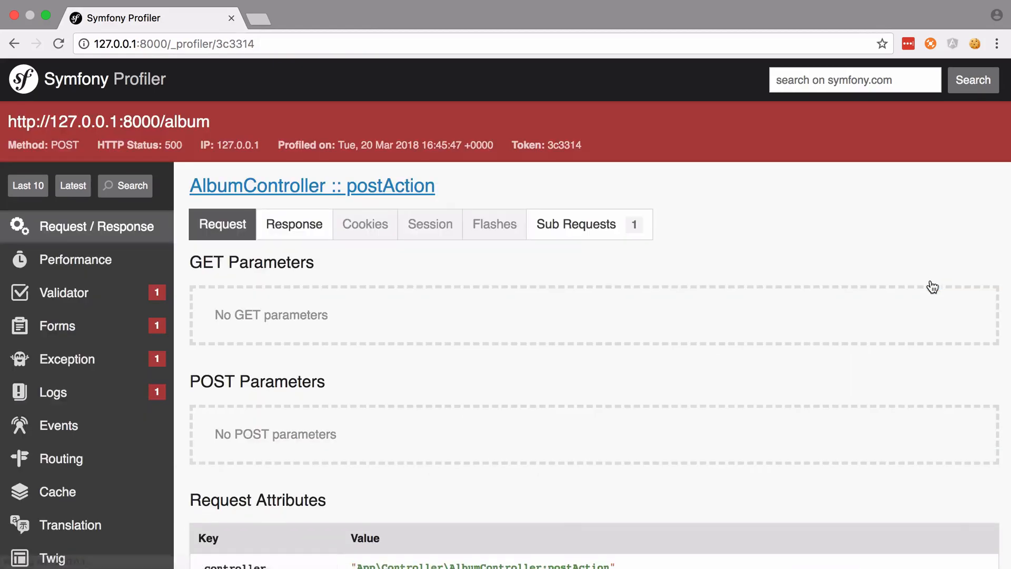
{"action": "left_click", "coordinate": [66, 359]}
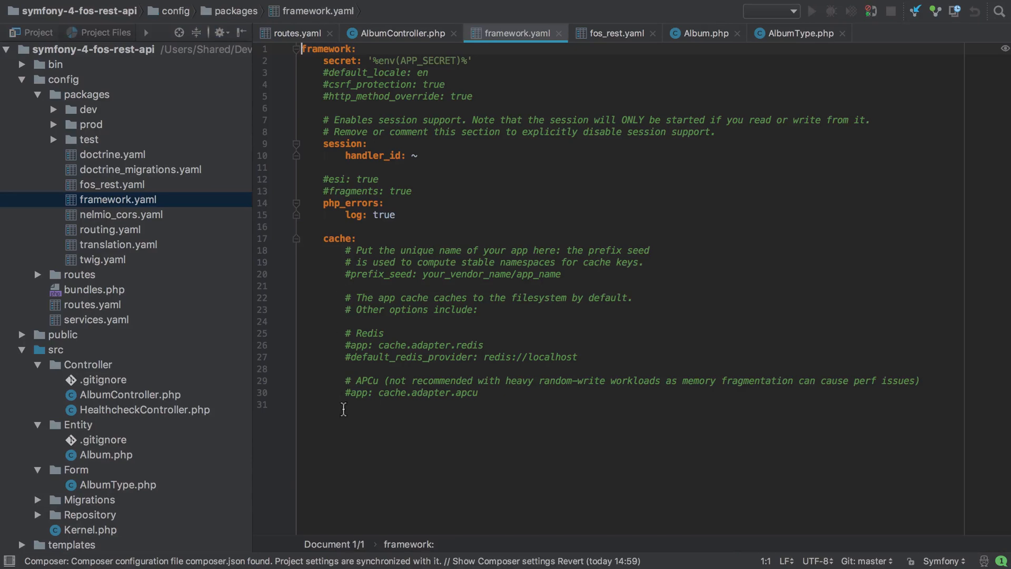
Step: Type 'templating:' on the empty last line of framework.yaml
{"action": "type", "text": "t"}
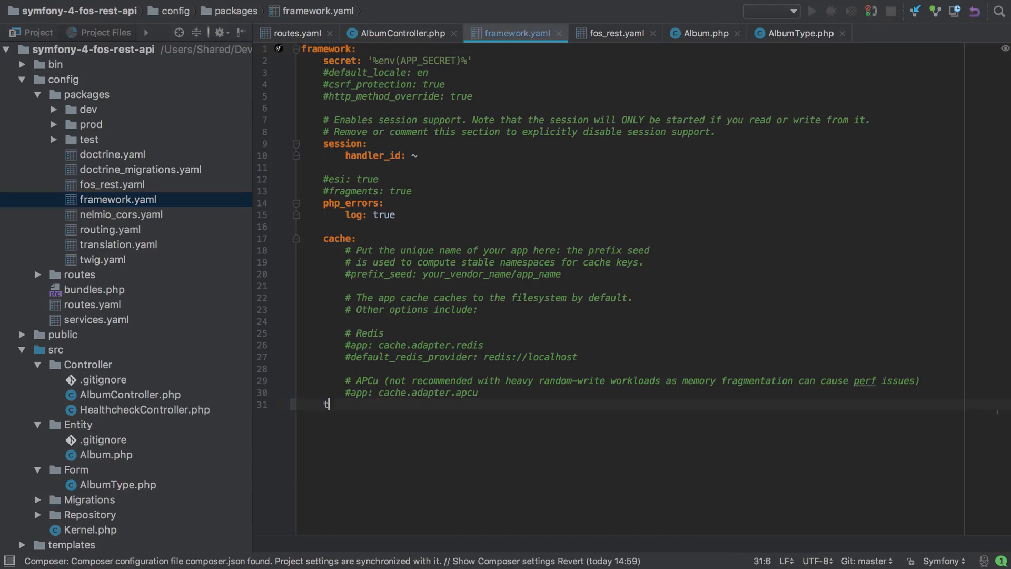
{"action": "type", "text": "emplating:"}
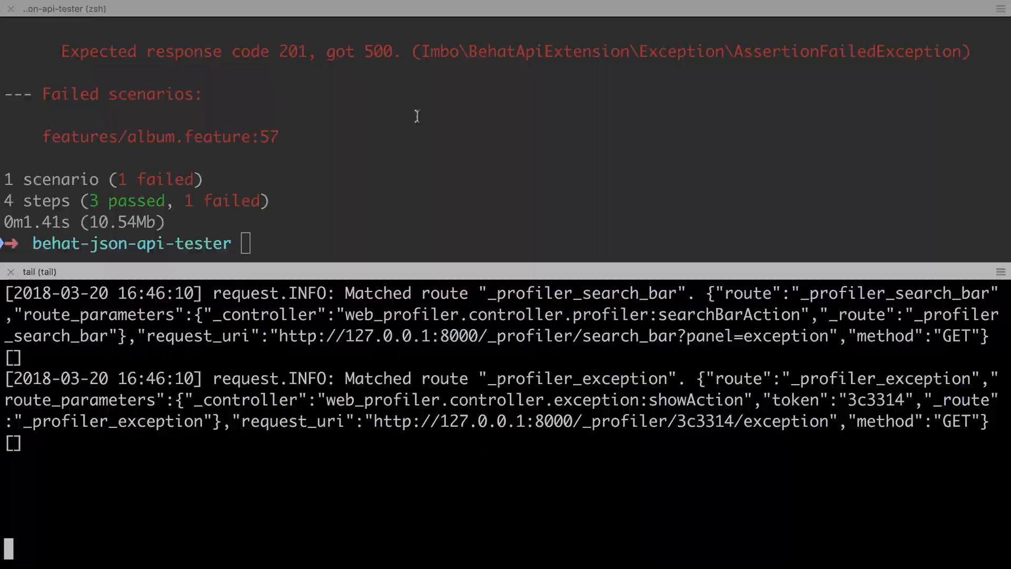
Step: Run vendor/bin/behat features/album.feature with the tag filter again
{"action": "type", "text": "vendor/bin/behat features/album.feature --tags=t"}
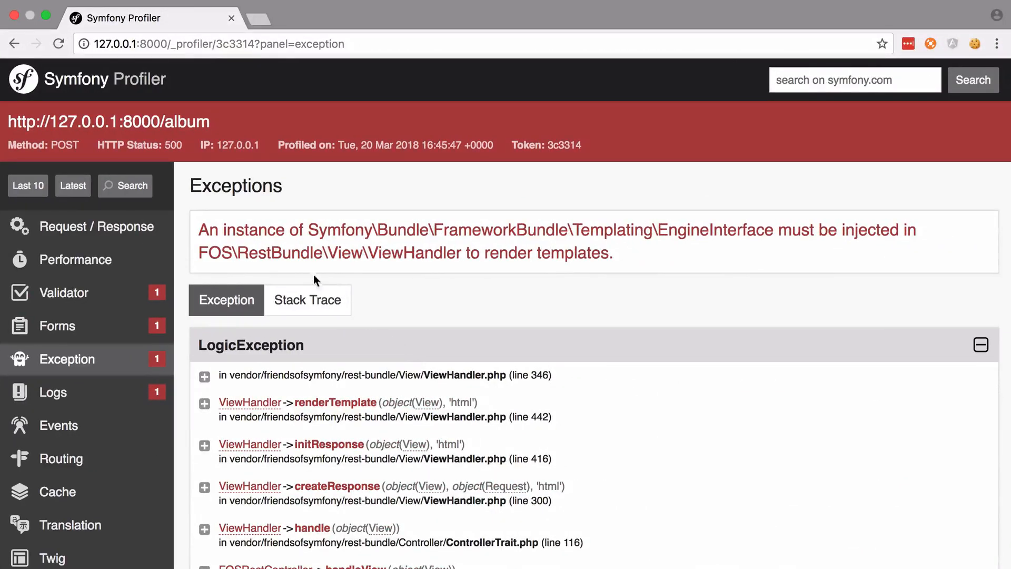
Step: View the Exception panel's LogException requiring a templating engine in ViewHandler
{"action": "left_click", "coordinate": [72, 185]}
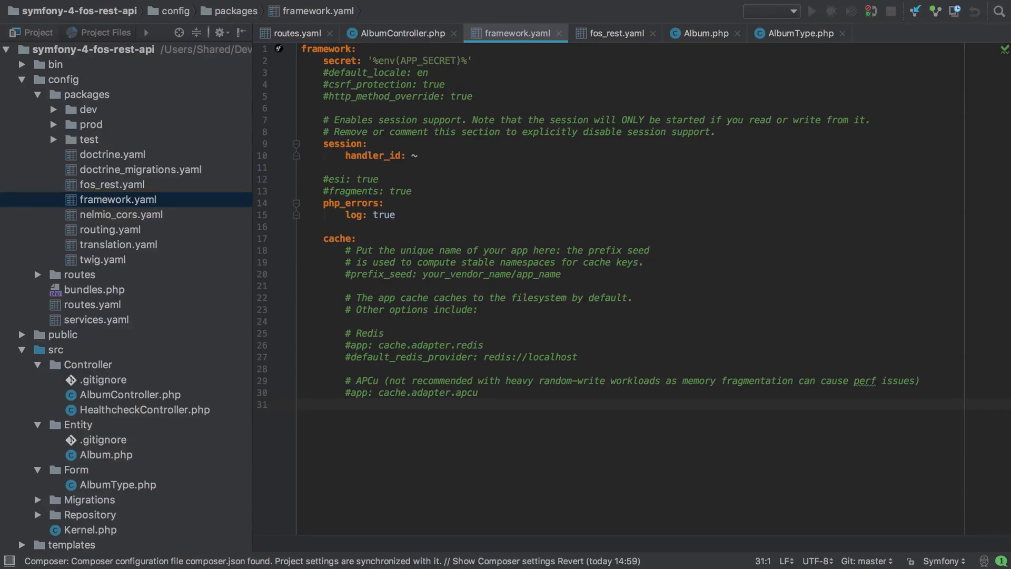
Step: Switch to the fos_rest.yaml tab showing the format_listener json rules
{"action": "left_click", "coordinate": [611, 32]}
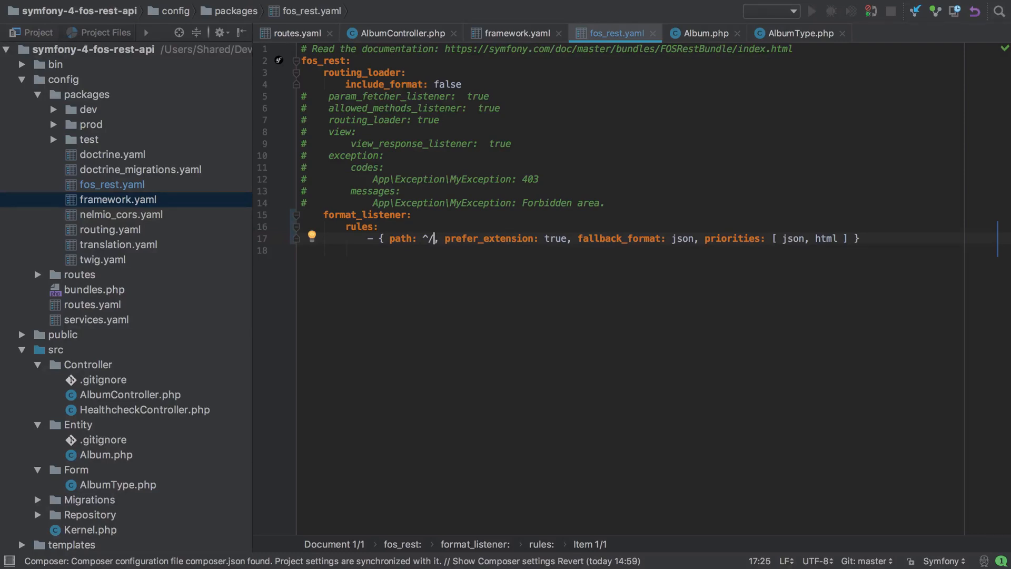
Step: Set prefer_extension to false, fallback_format to xml and the first priority to xml
{"action": "double_click", "coordinate": [553, 238]}
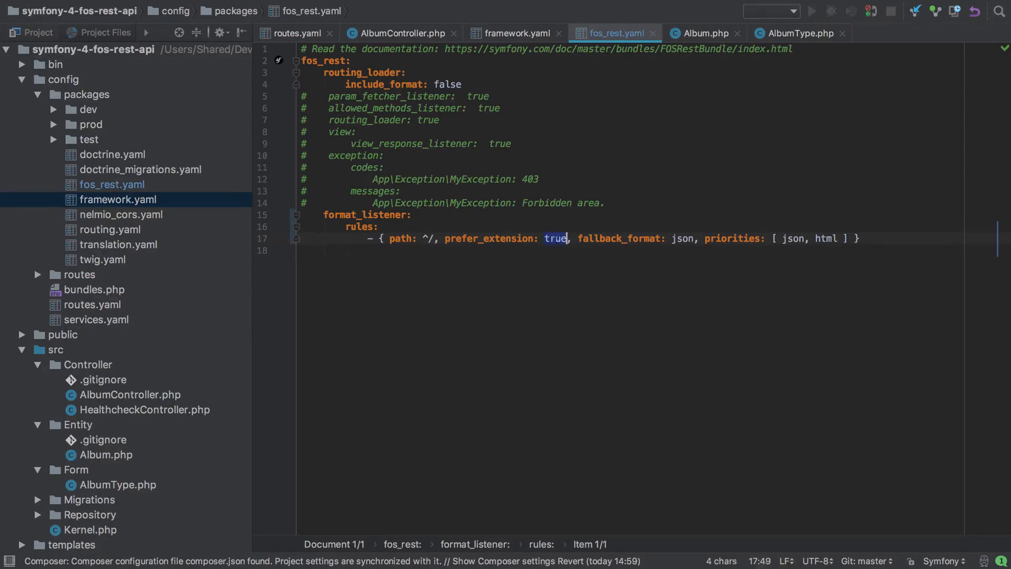
{"action": "type", "text": "false"}
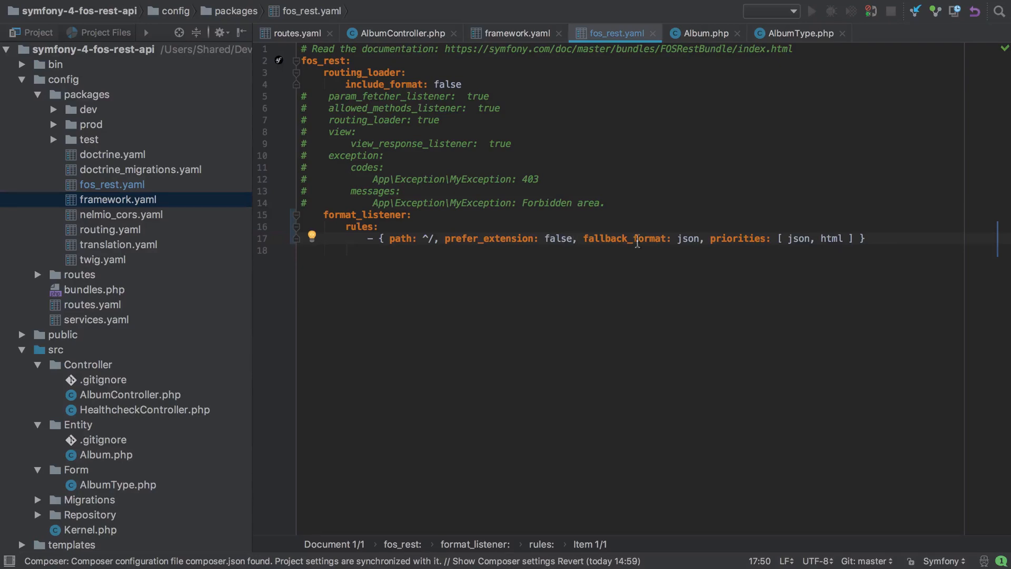
{"action": "type", "text": "xml"}
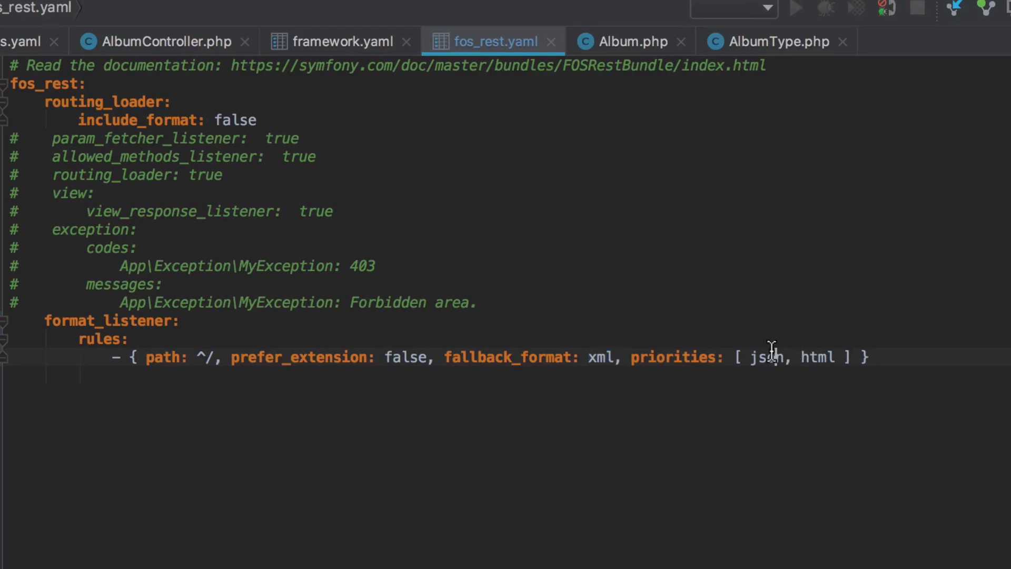
{"action": "type", "text": "xml"}
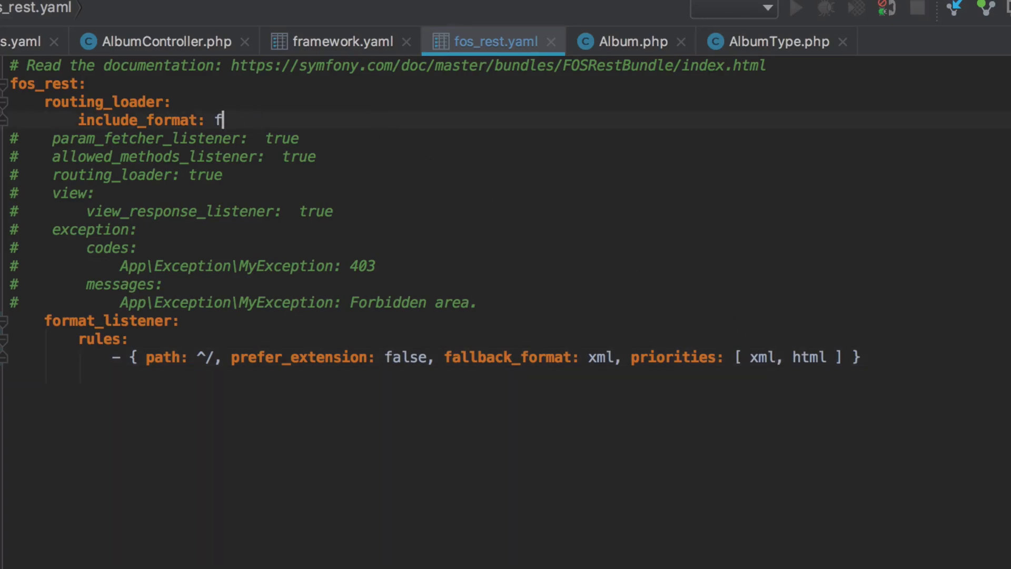
Step: Set include_format to false, fallback_format to json and the first priority back to json
{"action": "type", "text": "rue"}
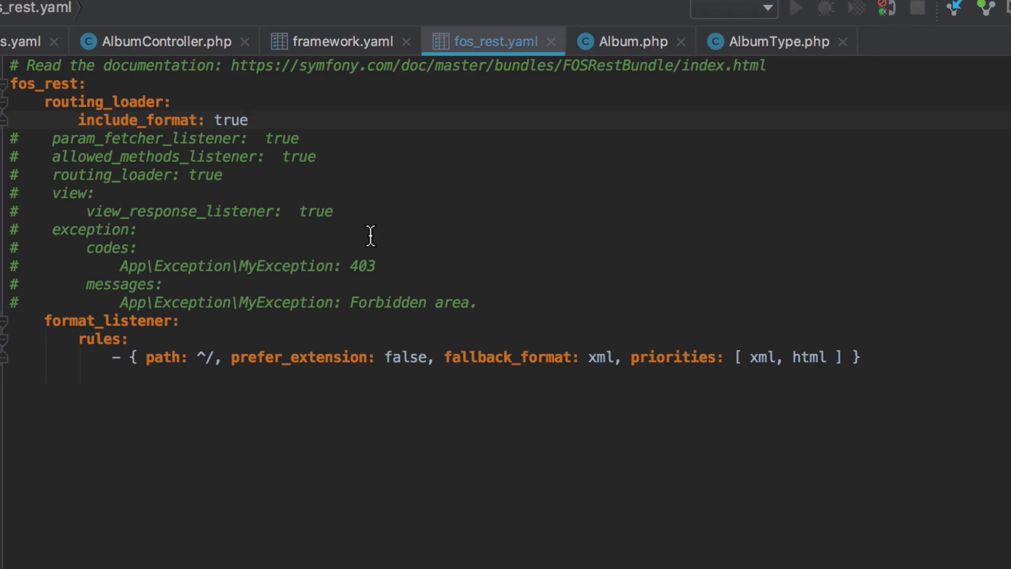
{"action": "type", "text": "false"}
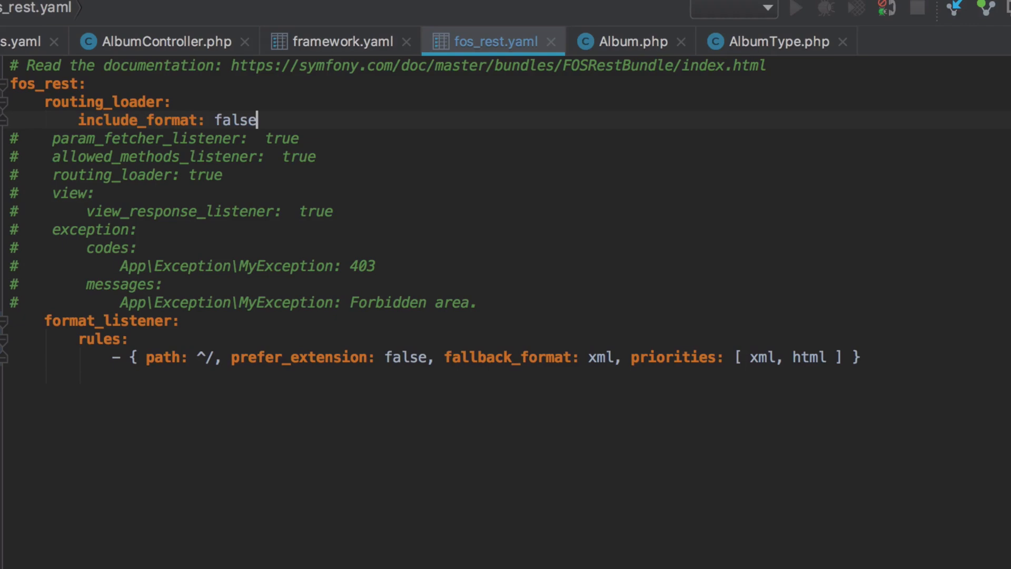
{"action": "type", "text": "json"}
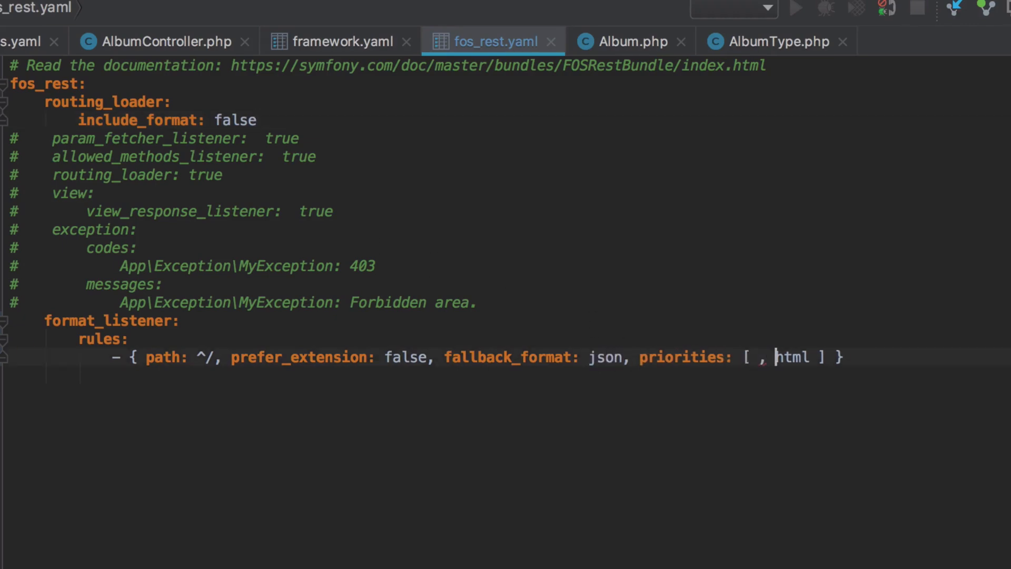
{"action": "type", "text": "jso"}
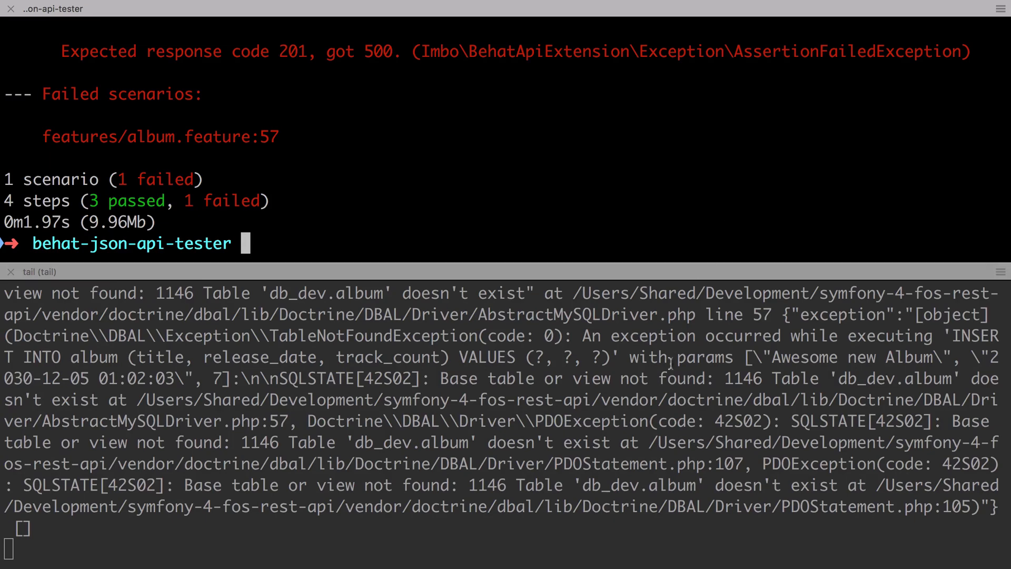
Step: Stop the log tail and generate a migration with bin/console make:migration
{"action": "key", "text": "ctrl+c"}
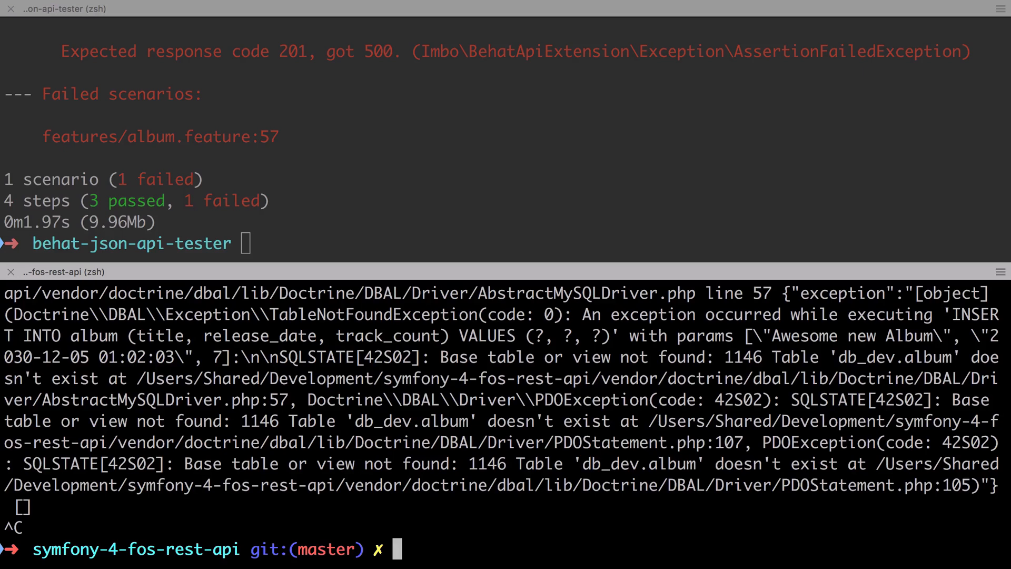
{"action": "type", "text": "bin/console"}
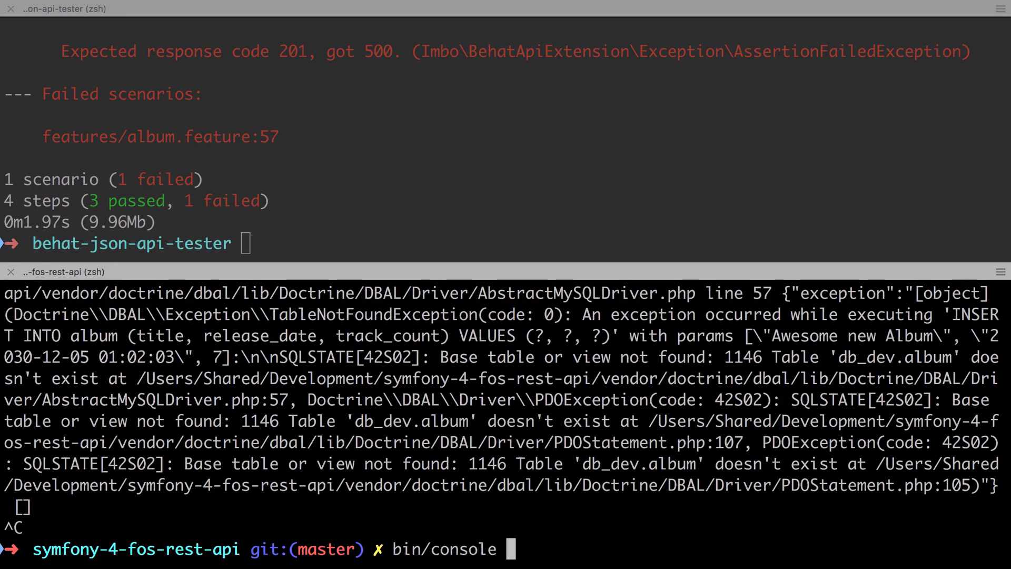
{"action": "type", "text": "make:mig"}
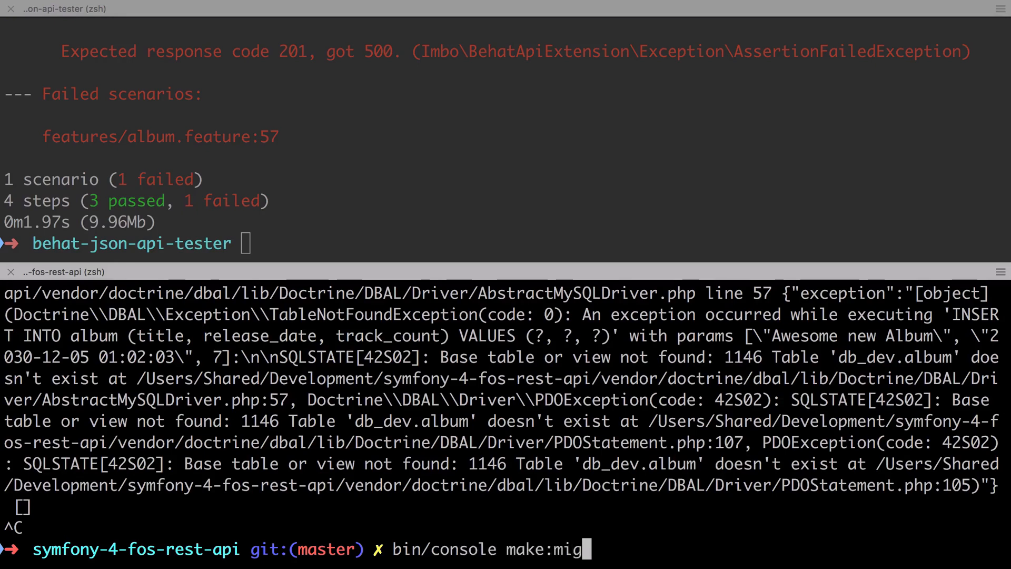
{"action": "type", "text": "ra"}
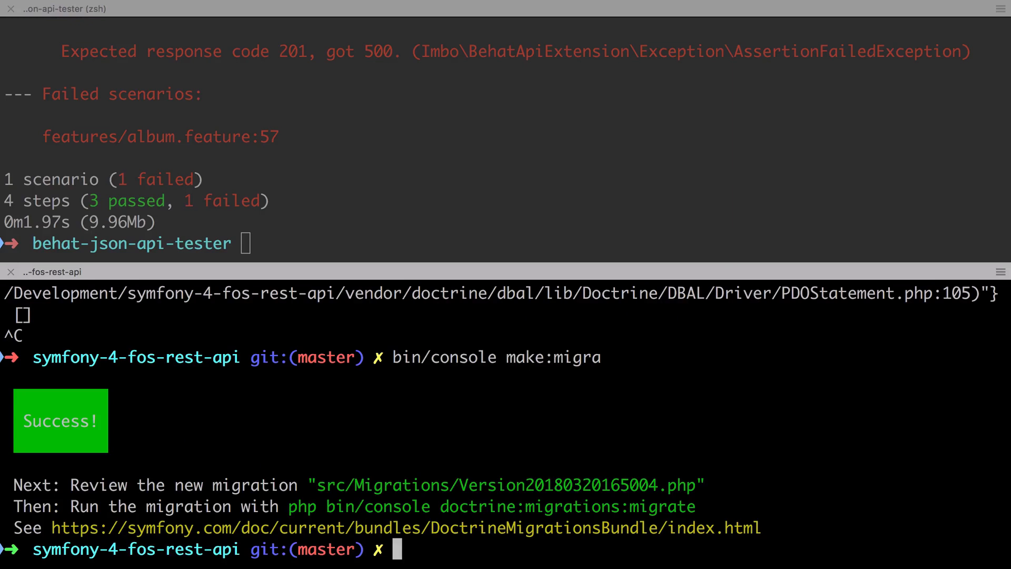
Step: Run bin/console doc:mig:mig, reaching the schema-change confirmation prompt
{"action": "type", "text": "bin/c"}
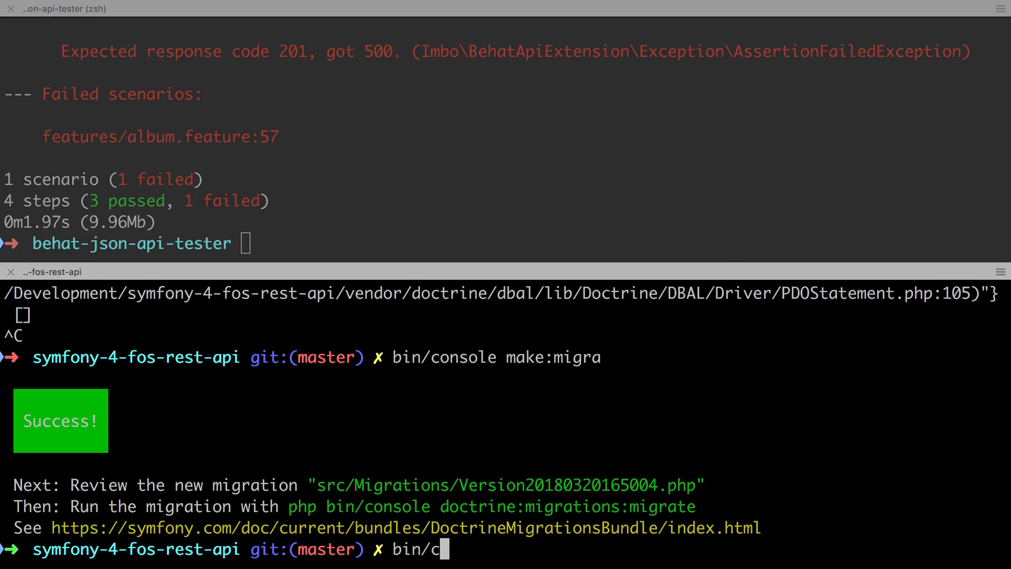
{"action": "type", "text": "onsole doc:mig"}
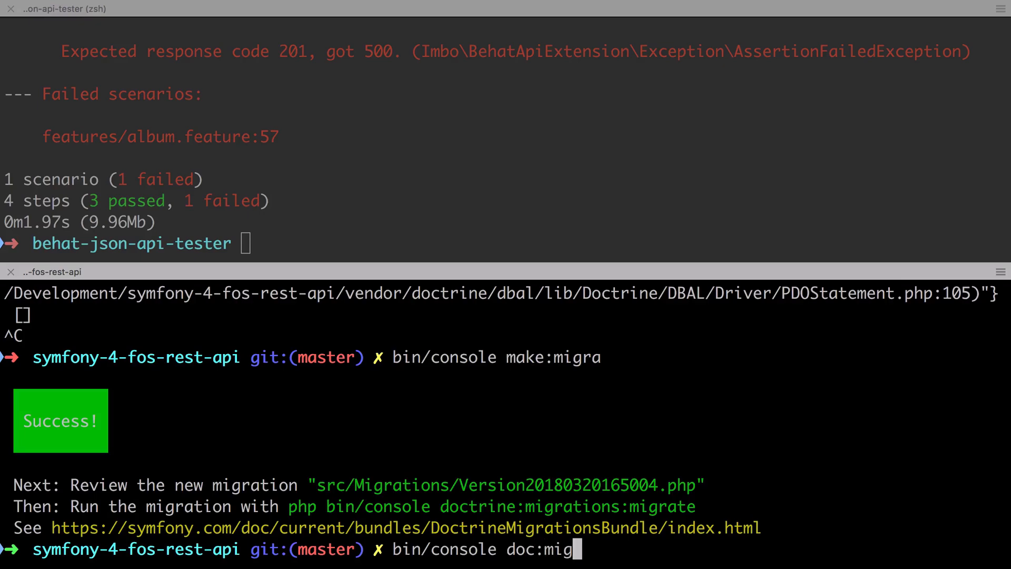
{"action": "key", "text": "enter"}
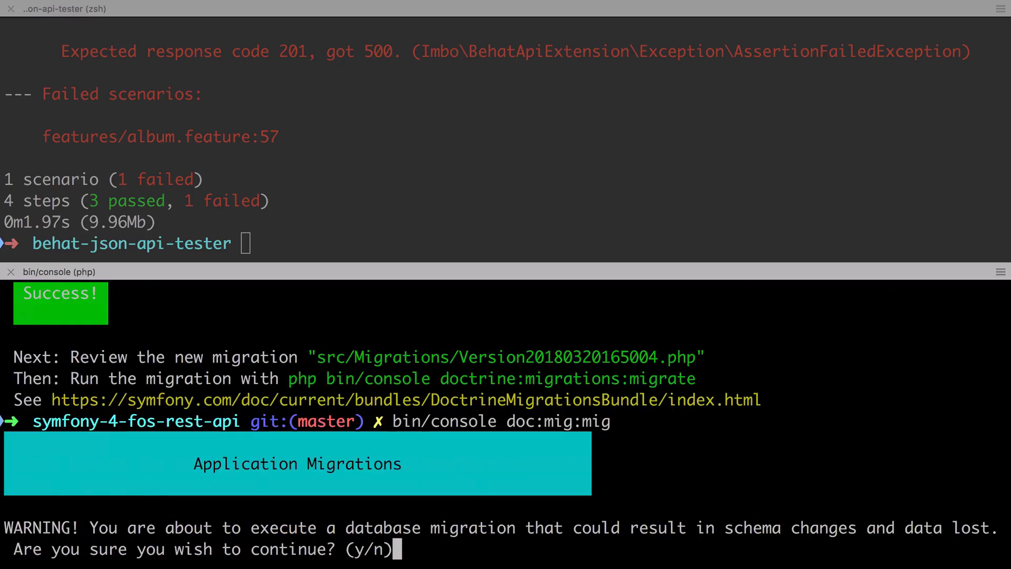